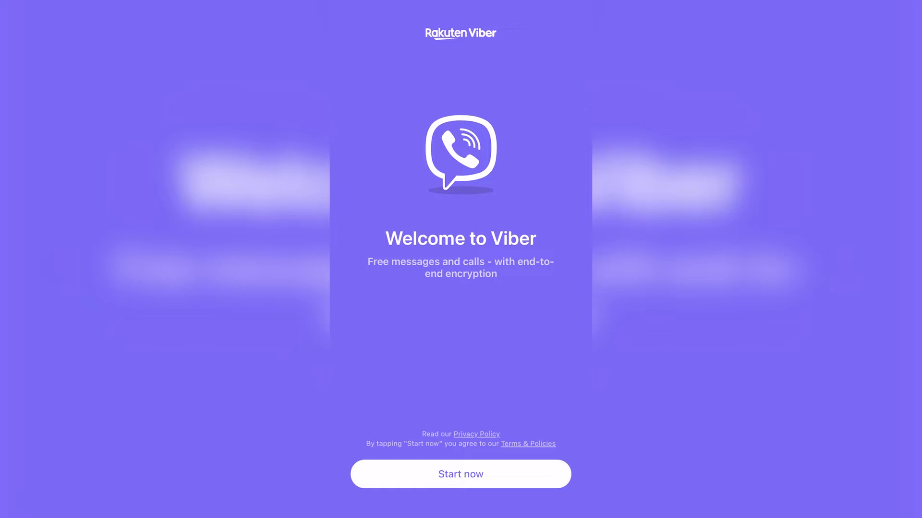
- Choose Start now to reach the phone number entry with Mexico as country
click(460, 474)
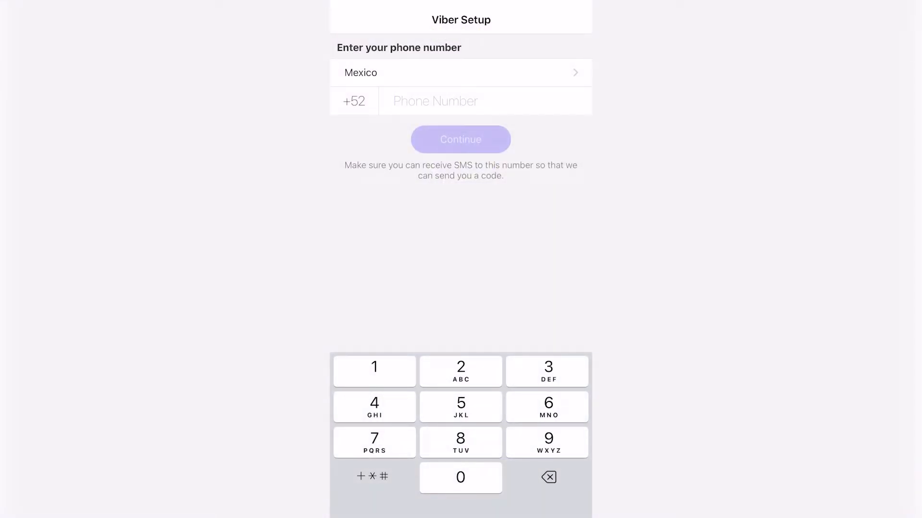
- Submit the Mexican phone number and have the six-digit SMS code accepted
click(460, 407)
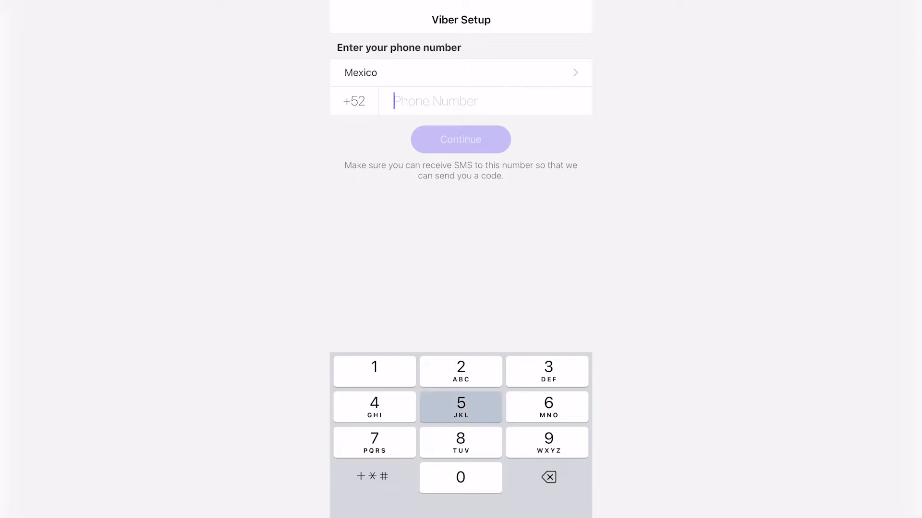
click(460, 139)
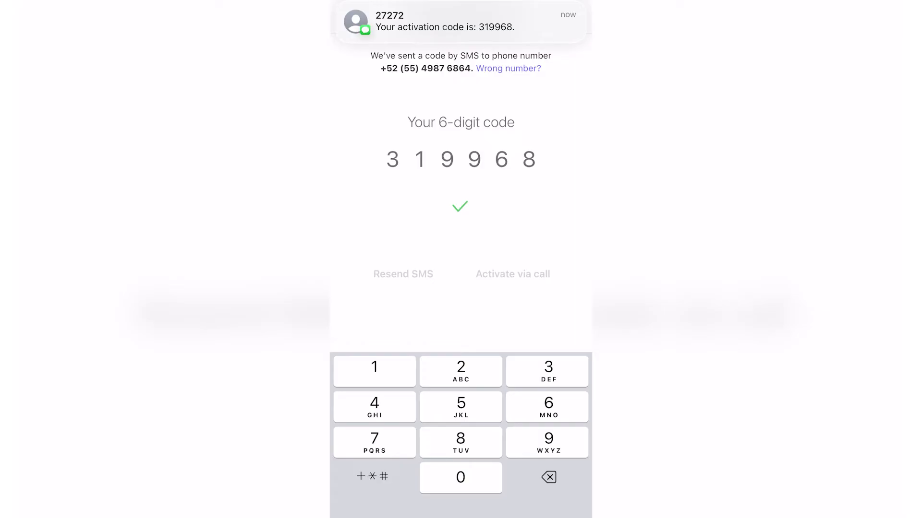
- Continue to the profile, enter the name and confirm the birth date from the wheel
click(460, 206)
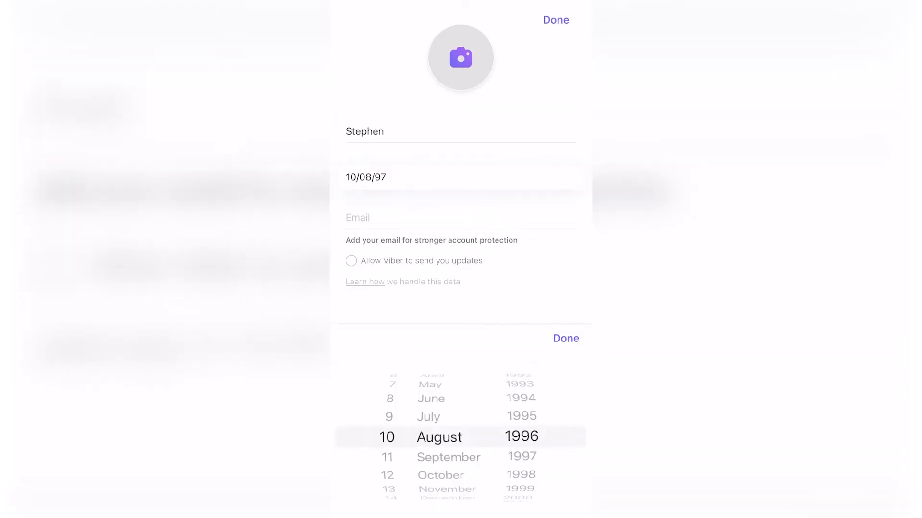
click(459, 214)
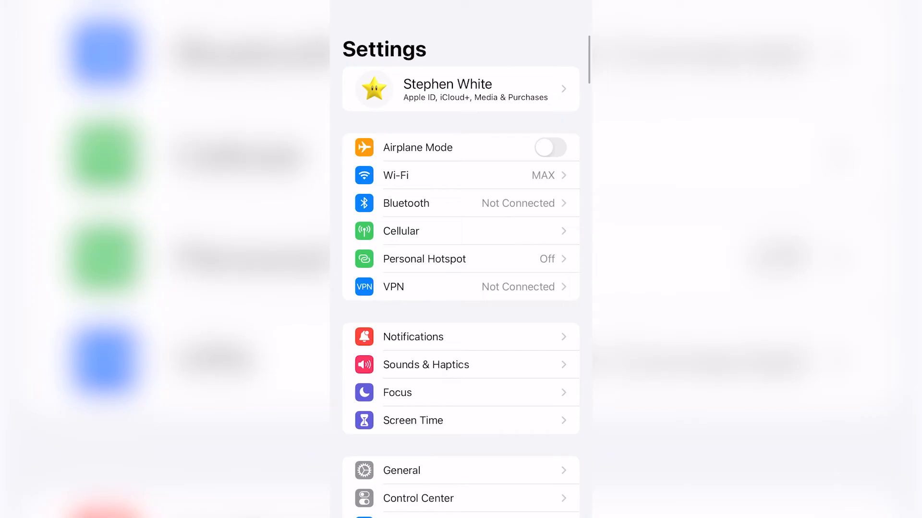
- Go into General and view the iPhone Storage details
click(401, 471)
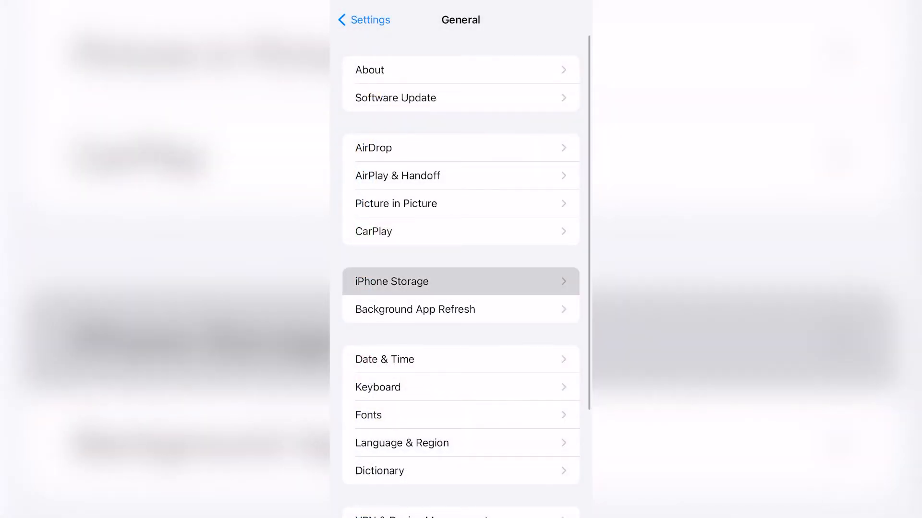
click(459, 282)
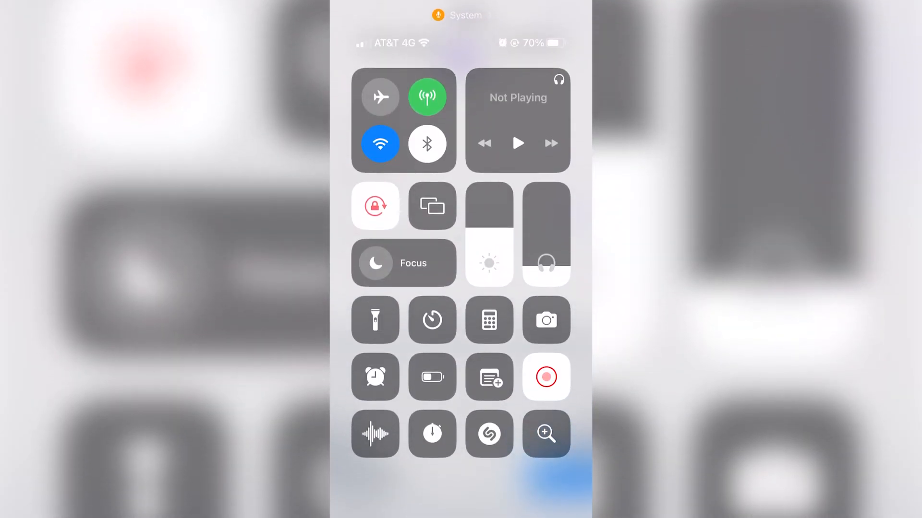
- Toggle the Control Center setting, return to Viber and show the Chats list as Stephen
click(427, 96)
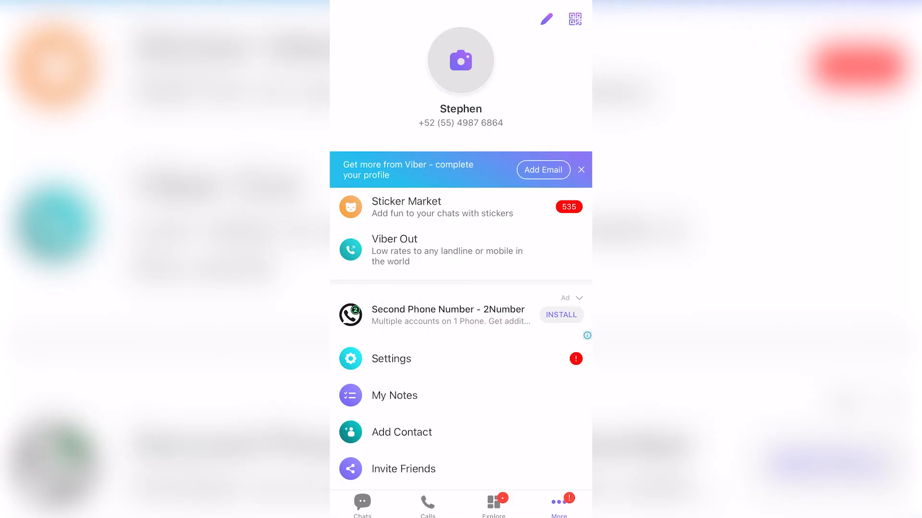
click(362, 506)
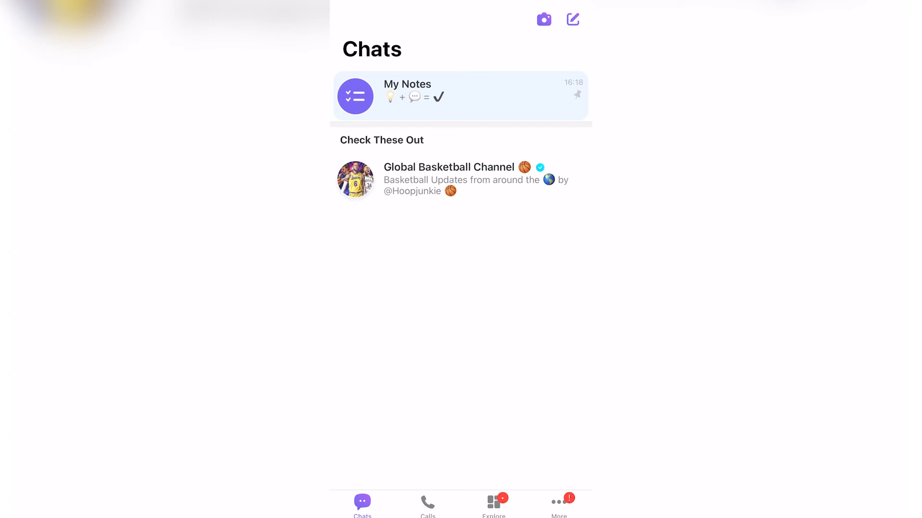